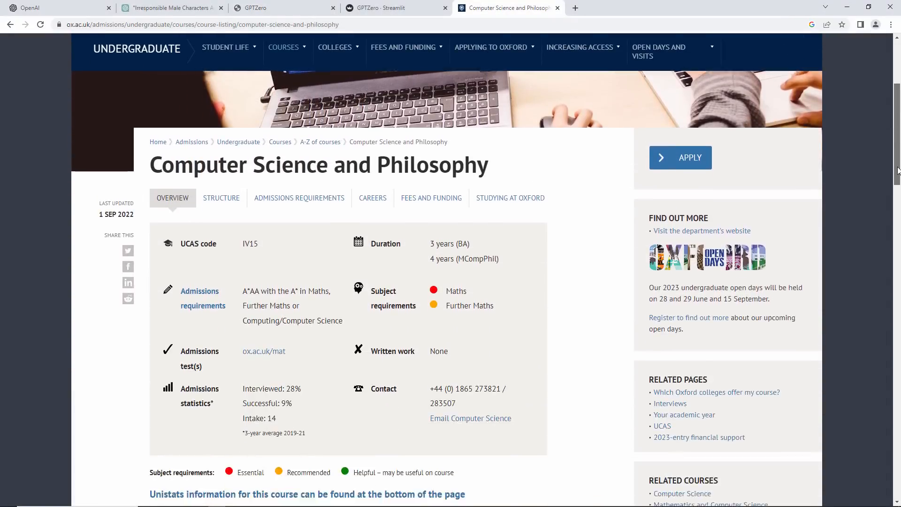
Scroll through the EU Artificial Intelligence Act overview page
scroll(down, 3)
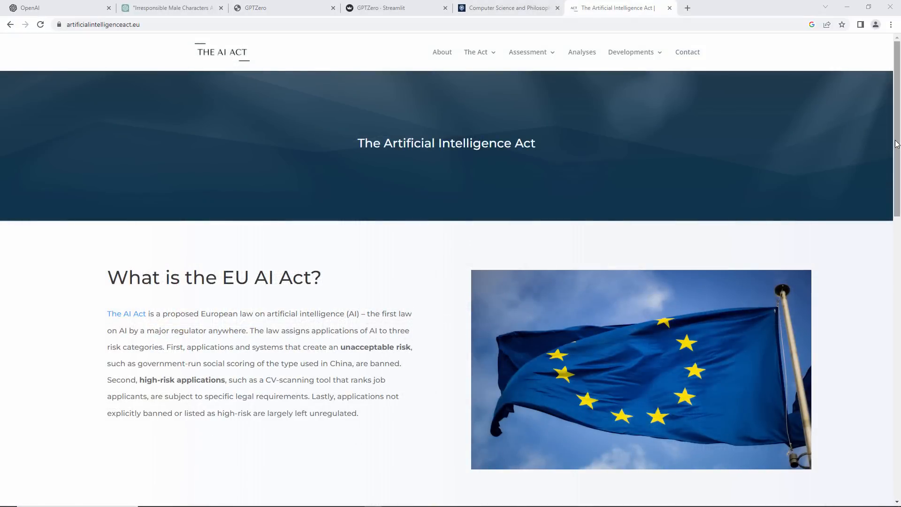
scroll(down, 3)
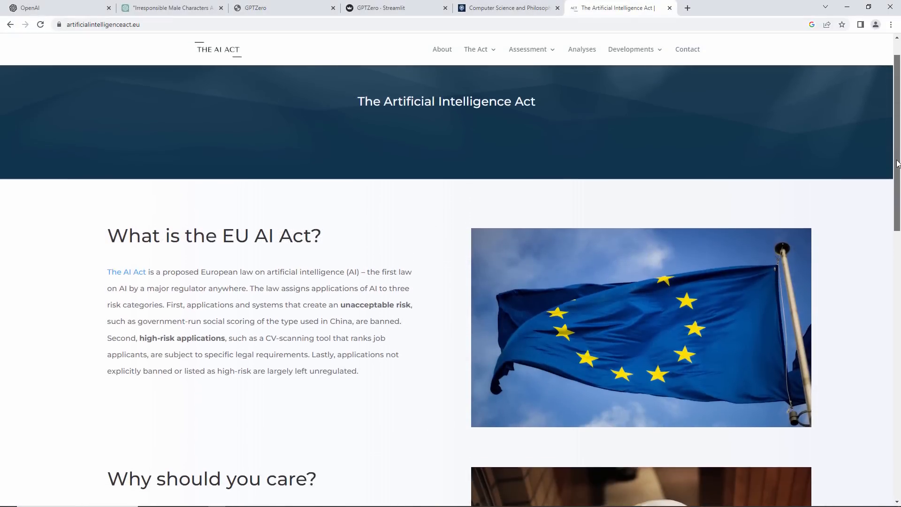
scroll(down, 3)
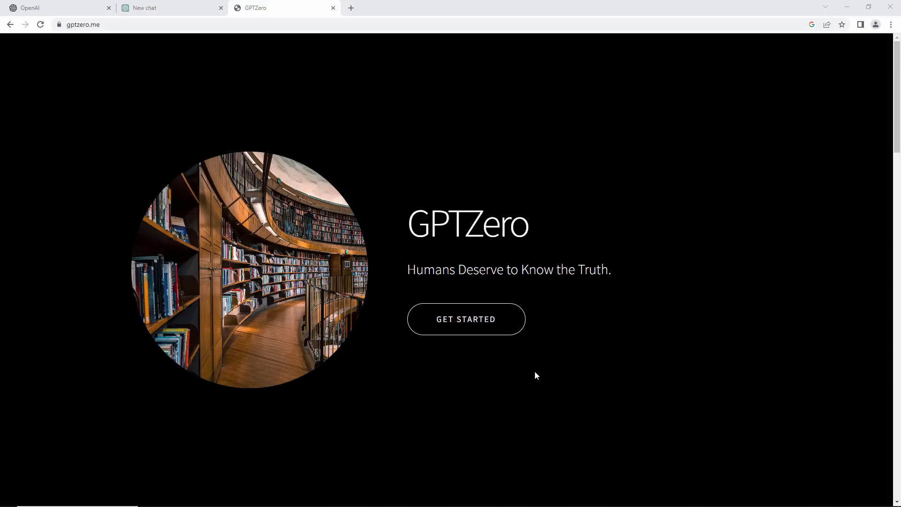
mouse_move(416, 392)
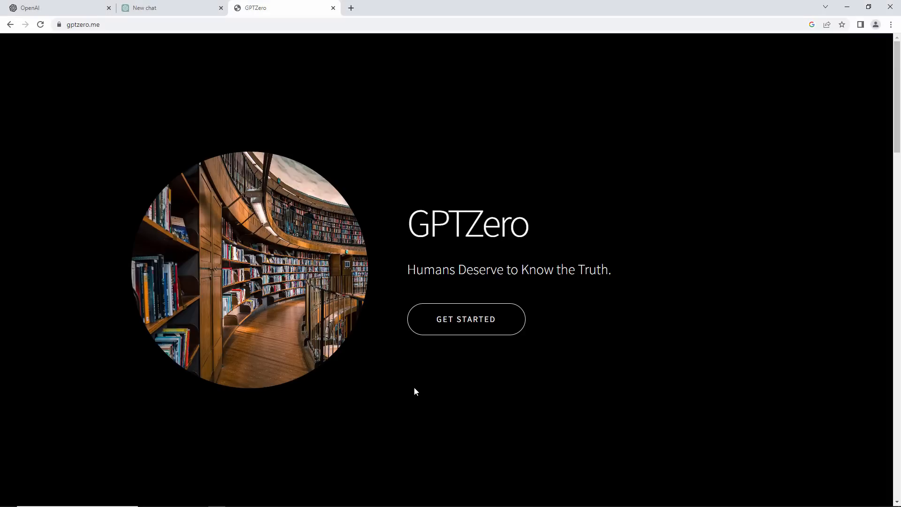
mouse_move(210, 48)
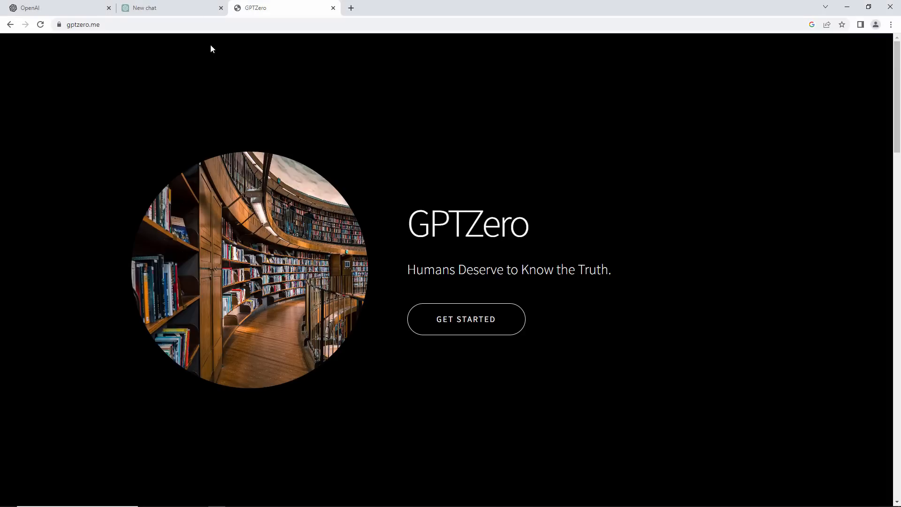
Ask ChatGPT for an essay on An Inspector Calls' irresponsible male characters
click(145, 8)
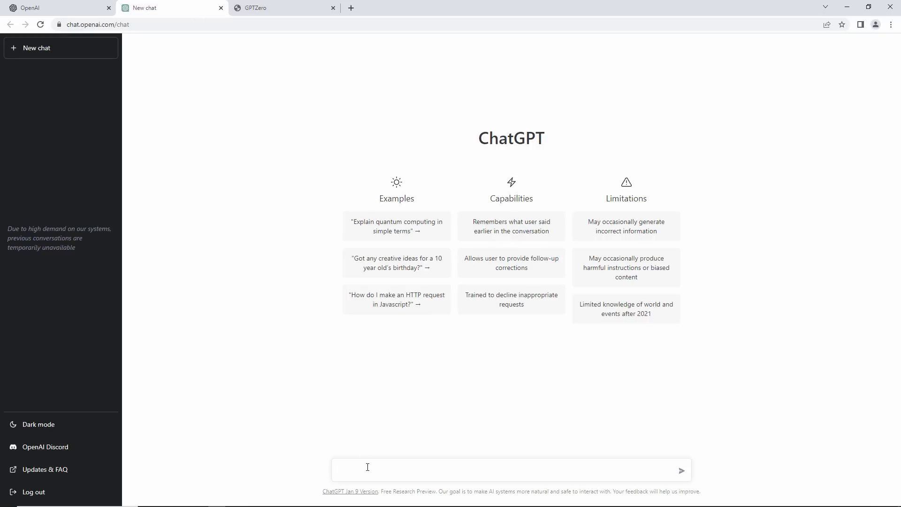
text(write an essay about how the male characters are portrayed as irresponsible in An)
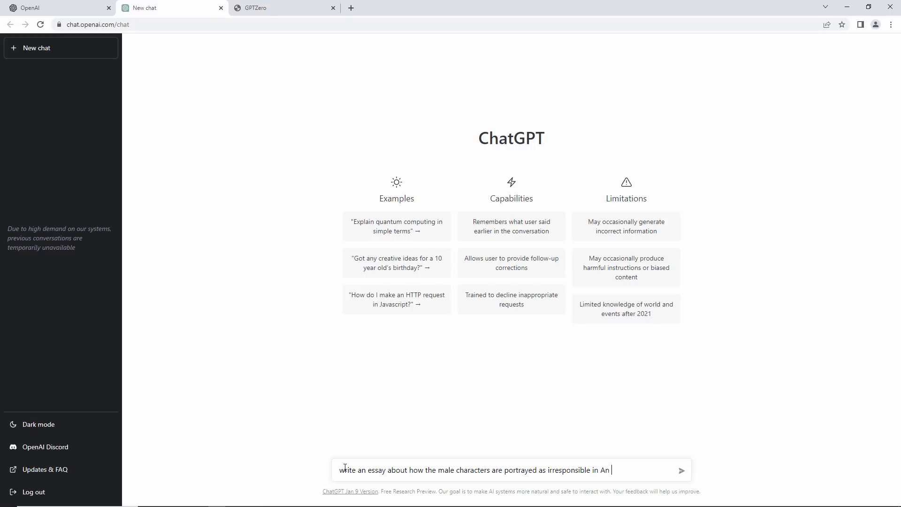
click(683, 470)
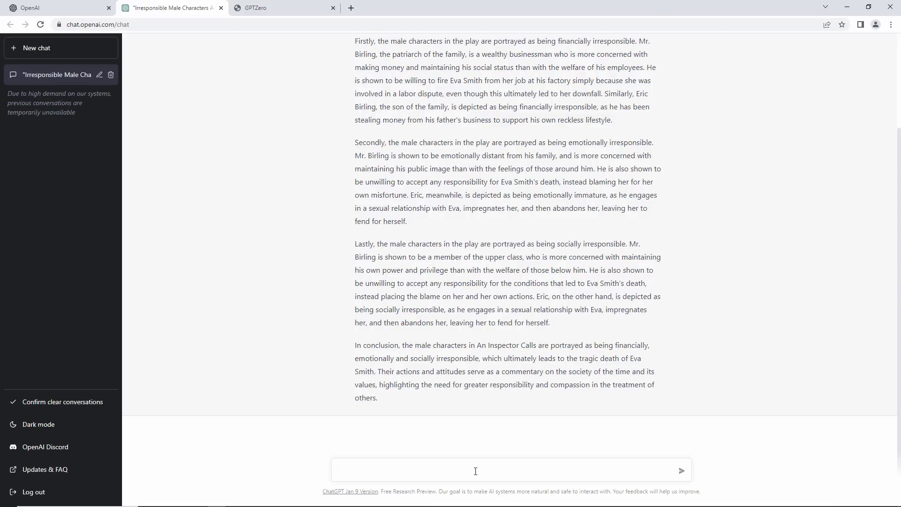
Copy the generated essay and return to the GPTZero tab
click(474, 470)
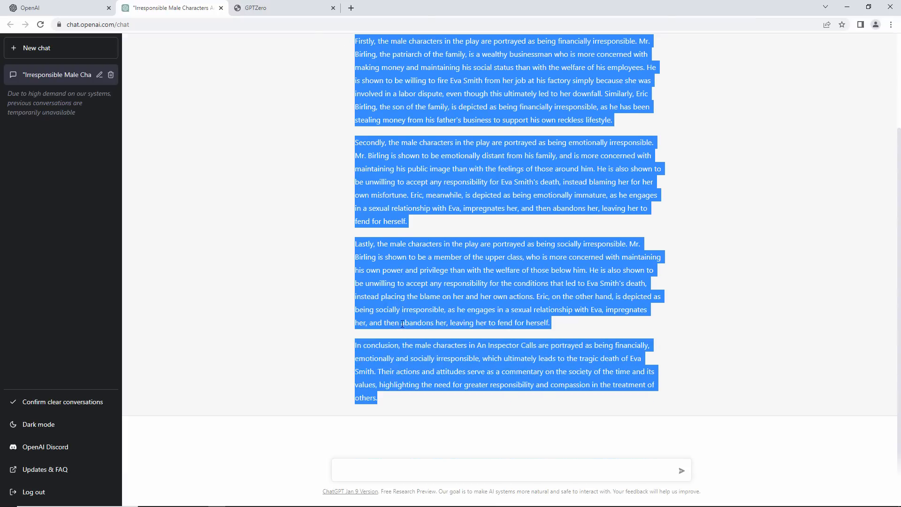
click(261, 7)
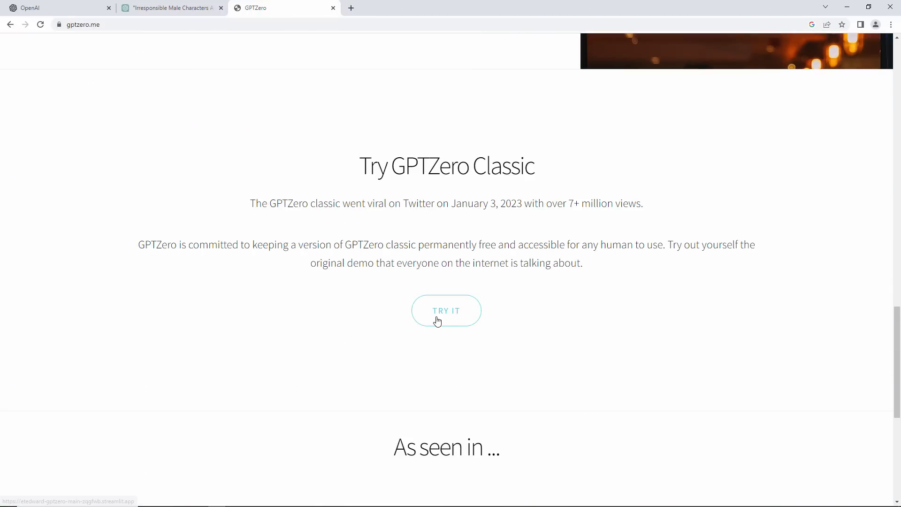
Paste the essay into GPTZero Classic and review its perplexity 7 analysis
click(446, 310)
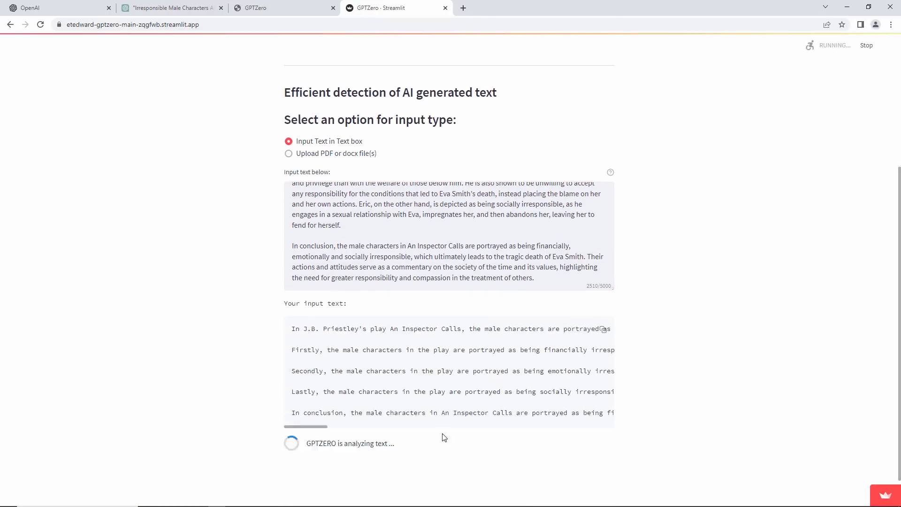
scroll(down, 3)
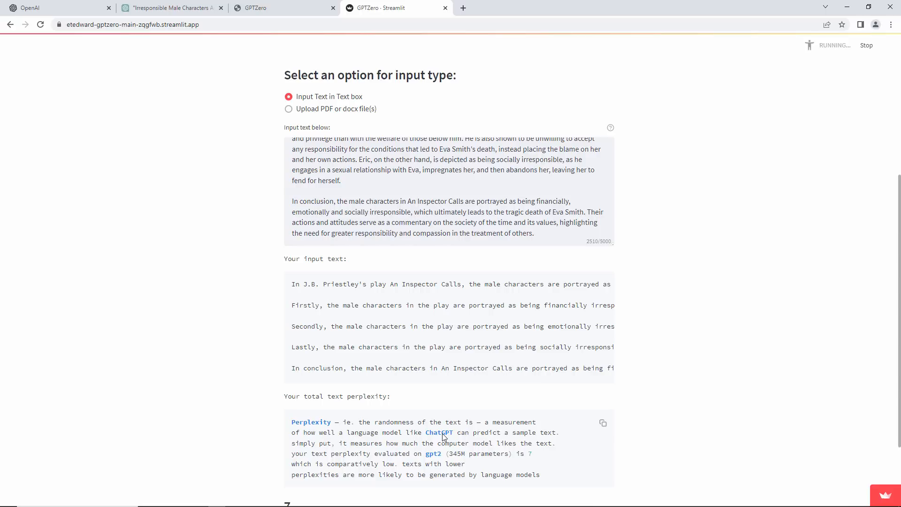
scroll(down, 3)
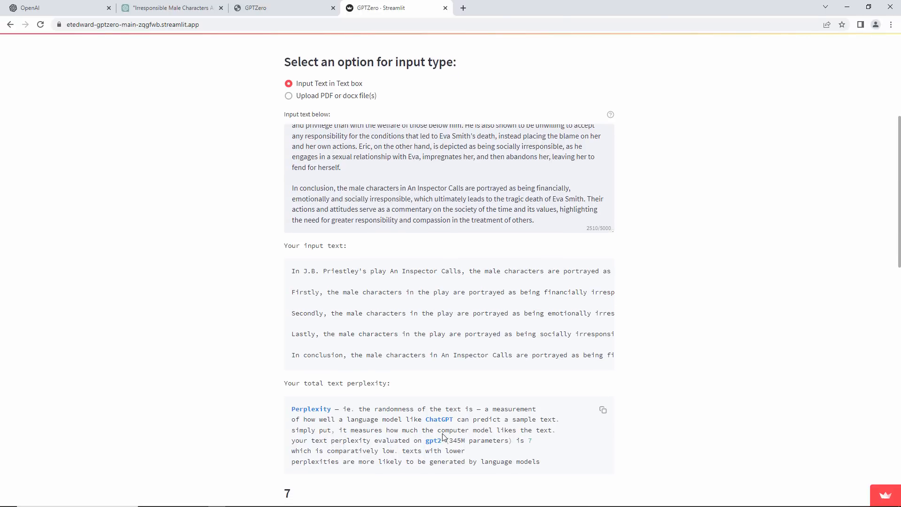
scroll(down, 3)
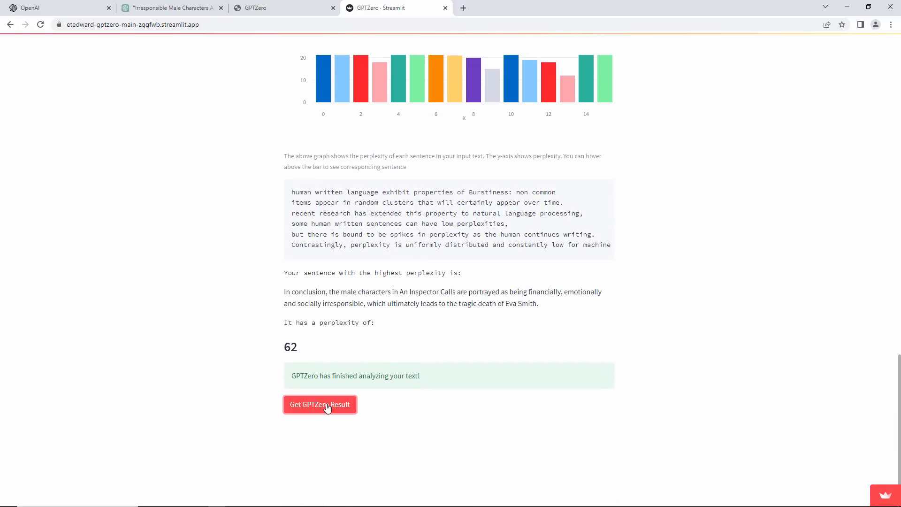
Get the 14.6 'most likely AI generated' verdict and clear the input box
click(320, 404)
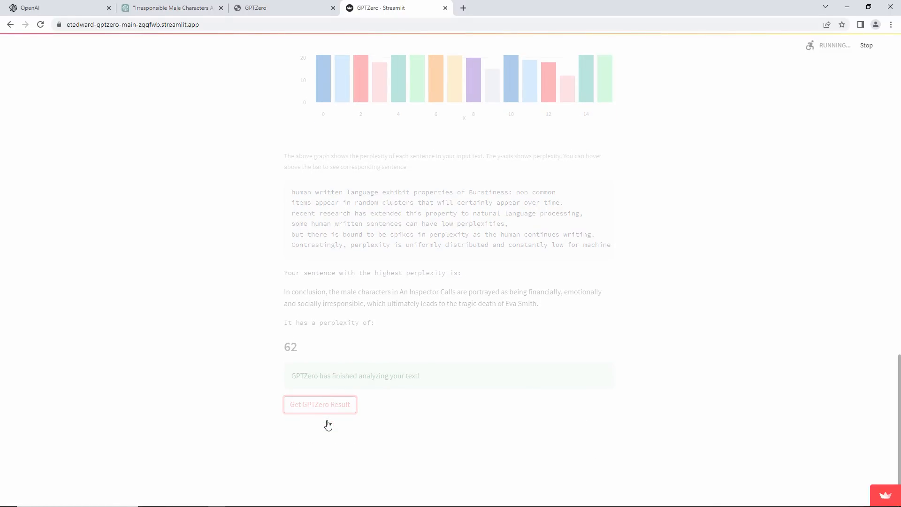
click(320, 404)
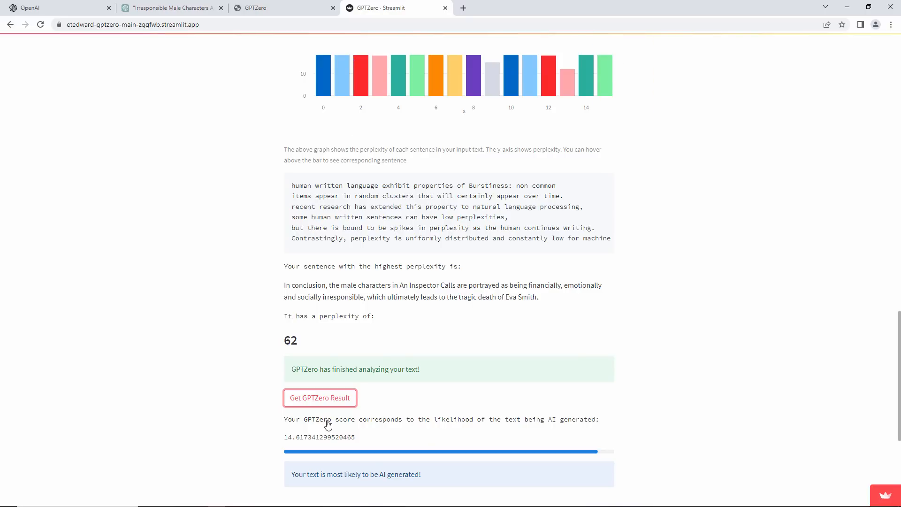
scroll(down, 3)
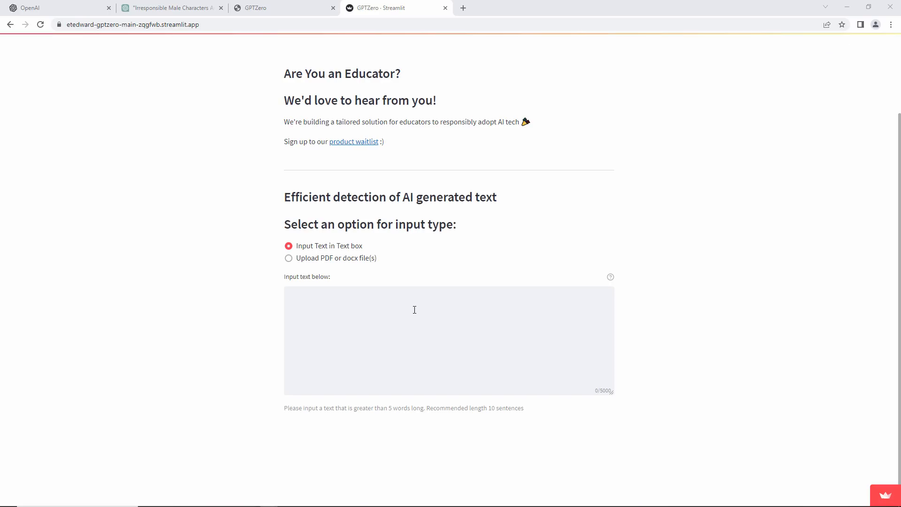
Paste the automated profiling paragraph into GPTZero, review its perplexity, and request a result
right_click(414, 309)
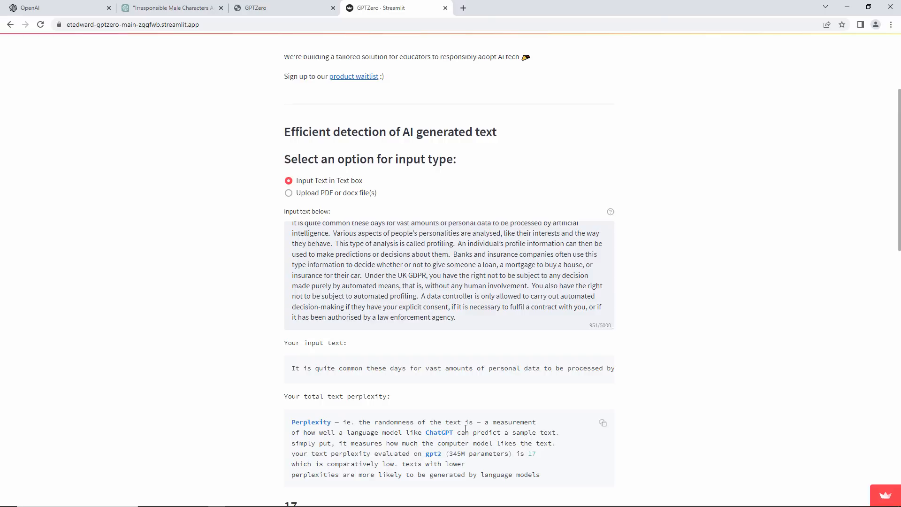
scroll(down, 3)
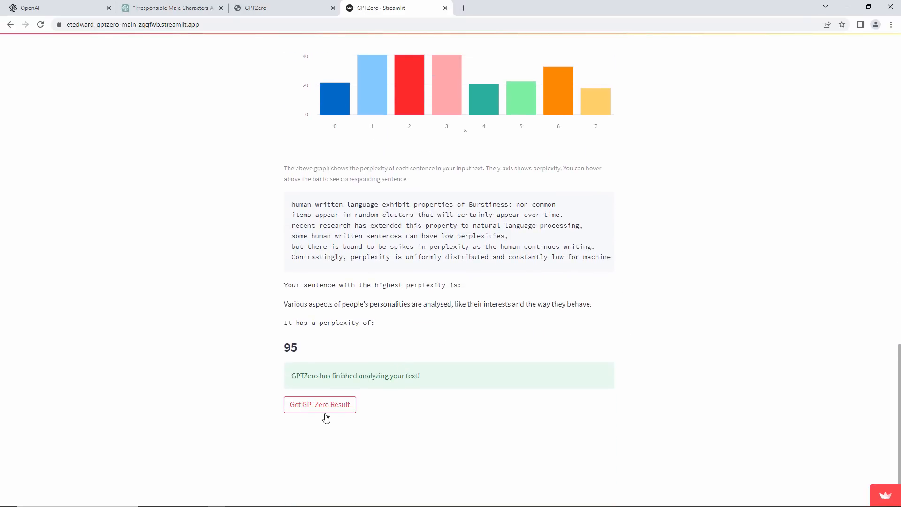
click(319, 404)
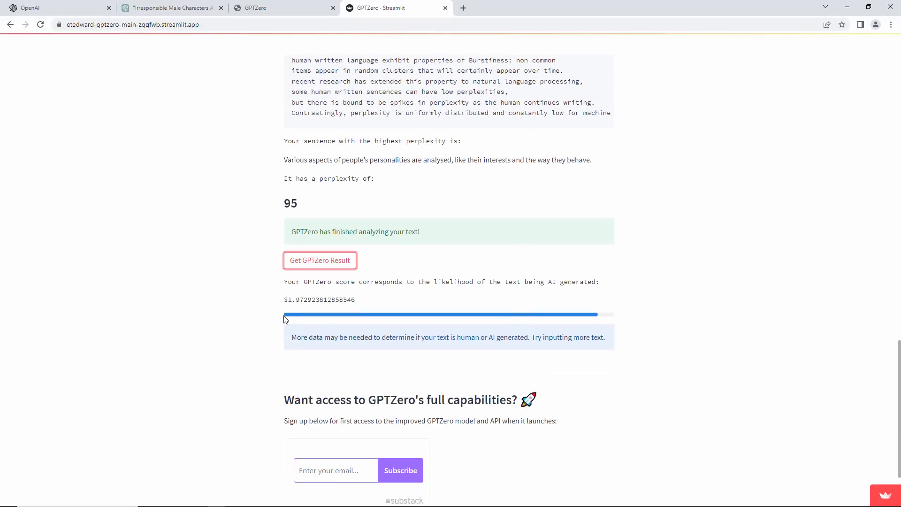
mouse_move(387, 290)
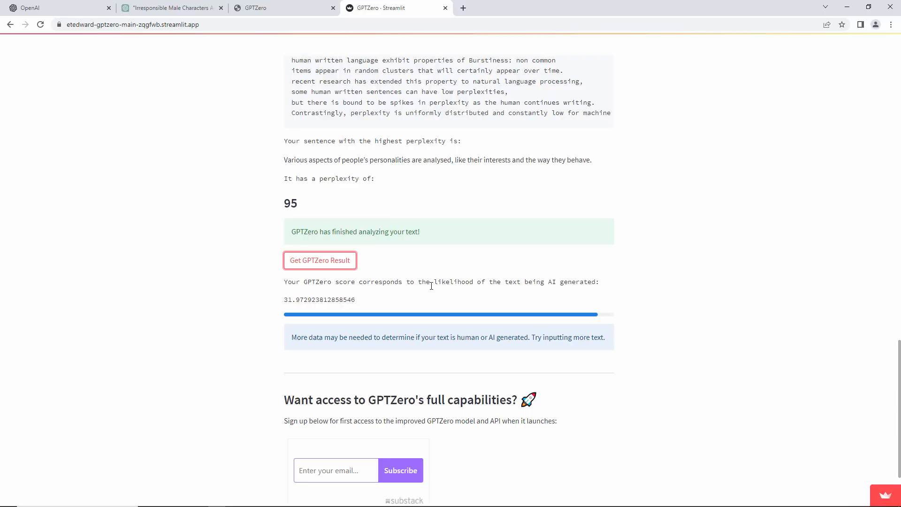
mouse_move(465, 282)
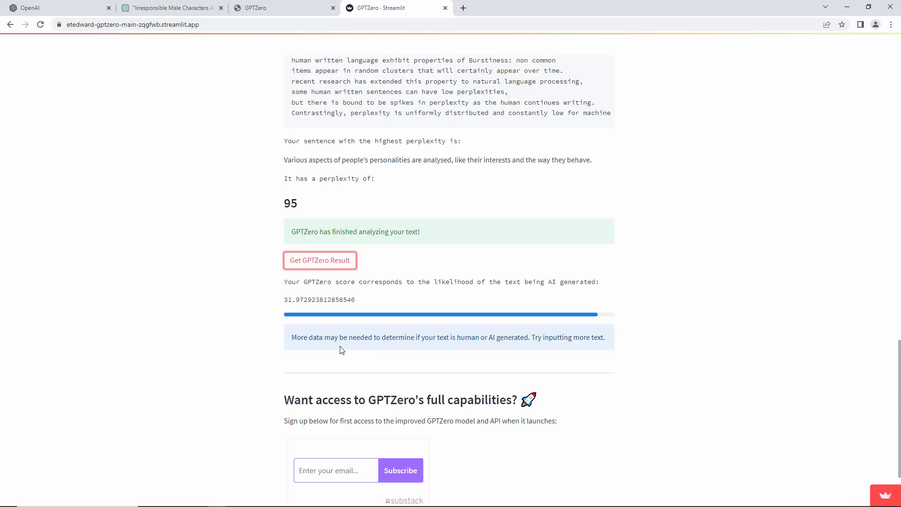
mouse_move(495, 348)
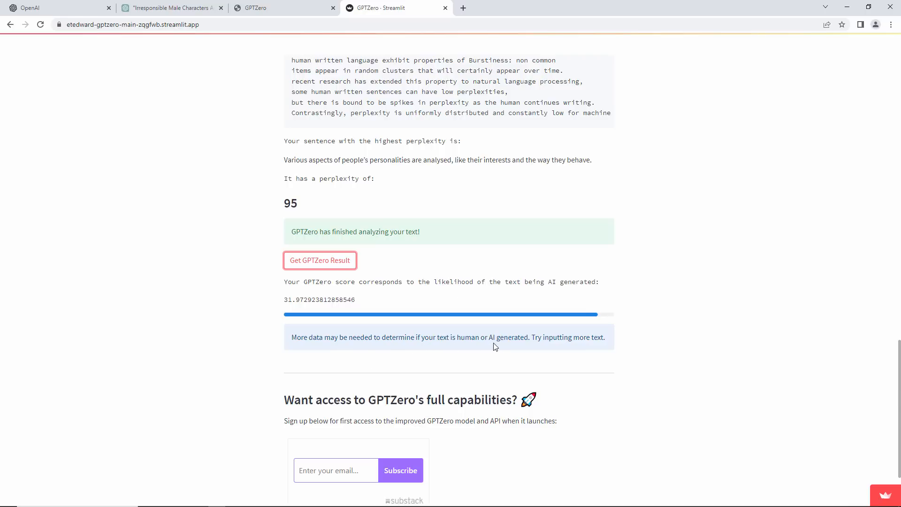
mouse_move(595, 349)
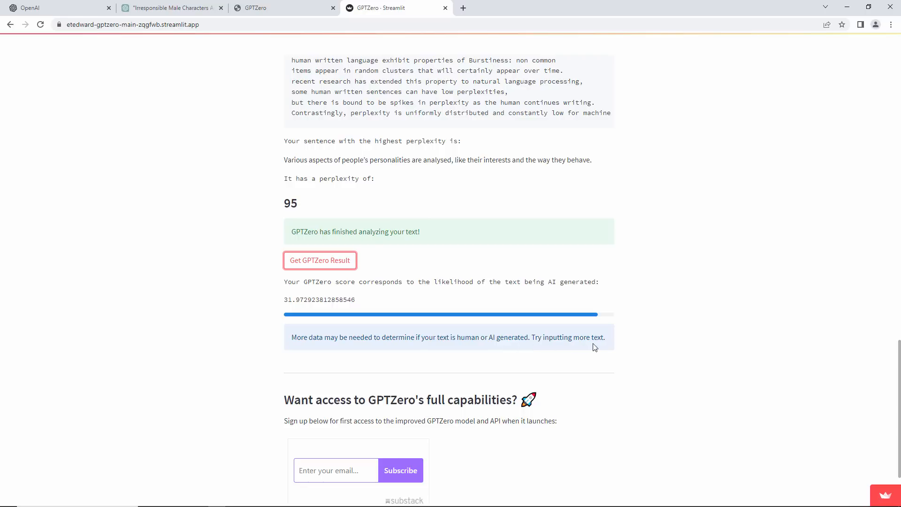
mouse_move(654, 345)
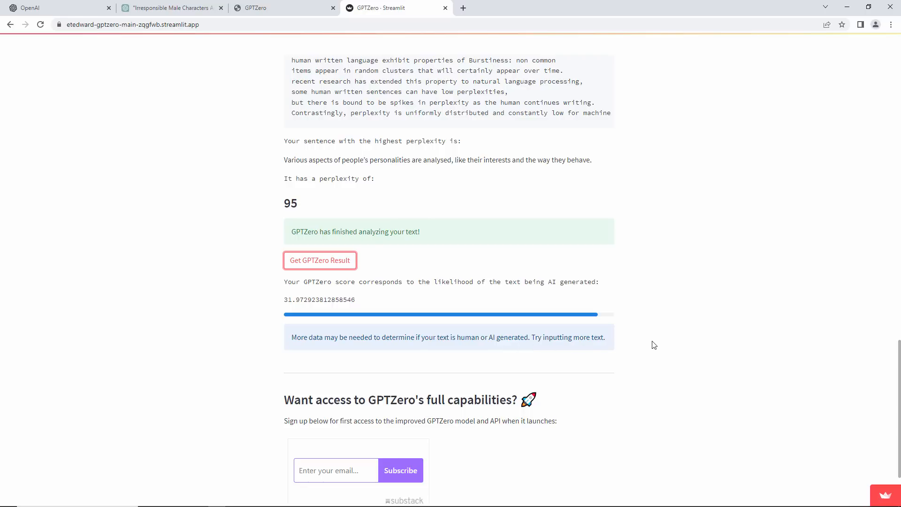
Scroll back to the top after reading the 31.97 need-more-text result
scroll(up, 3)
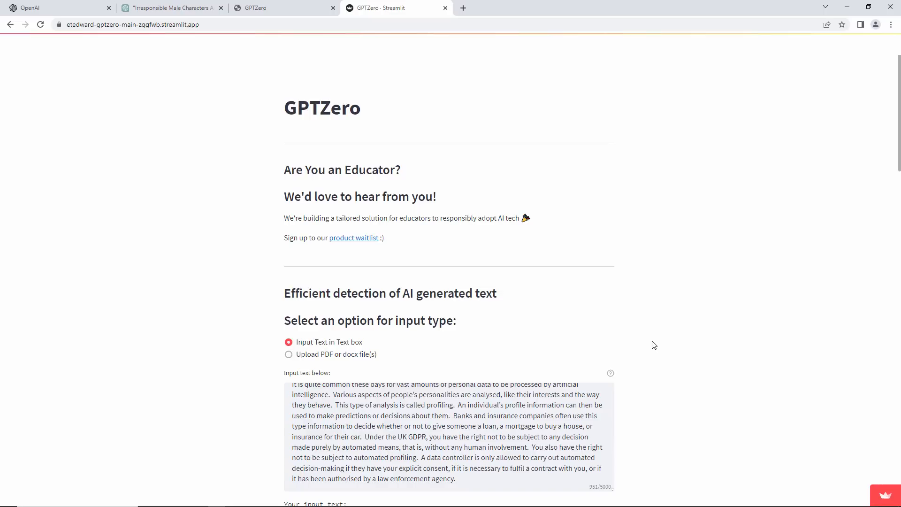